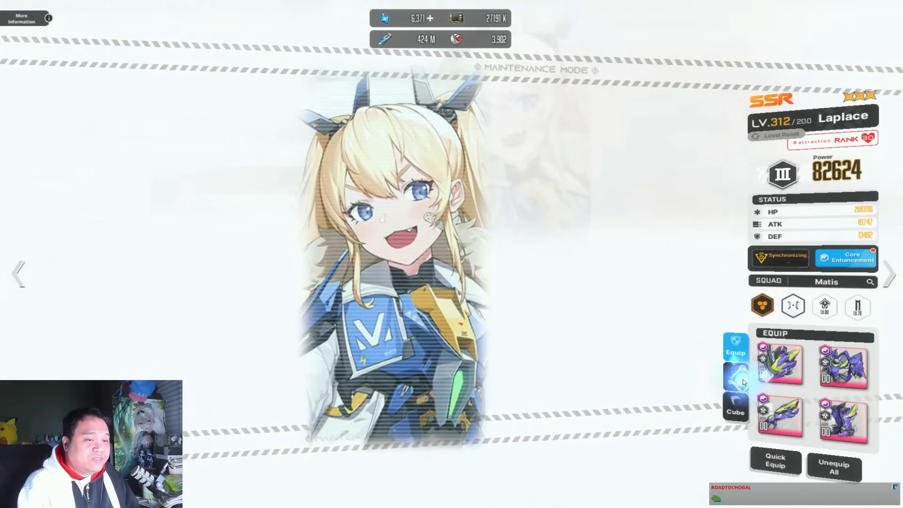
Step: Open Laplace's Skill Info for Hero Vision, Hero Bomber and Laplace Buster
click(735, 376)
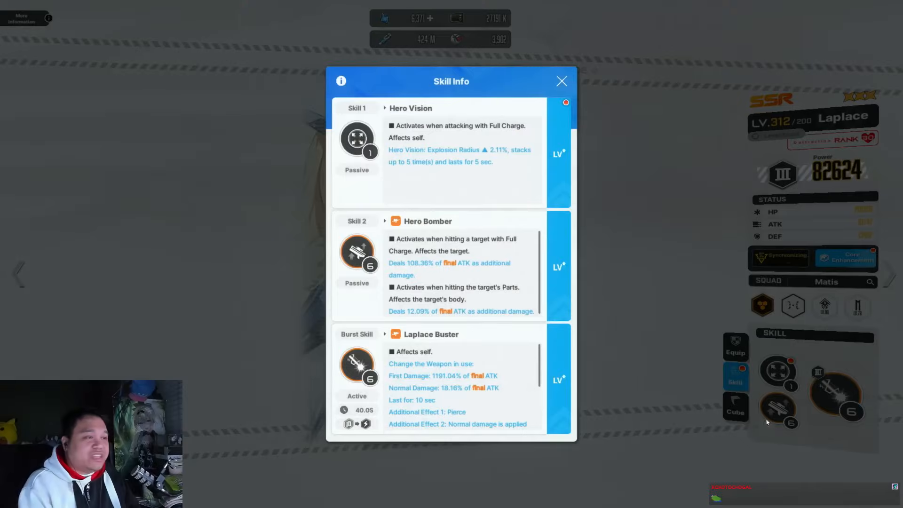
mouse_move(424, 274)
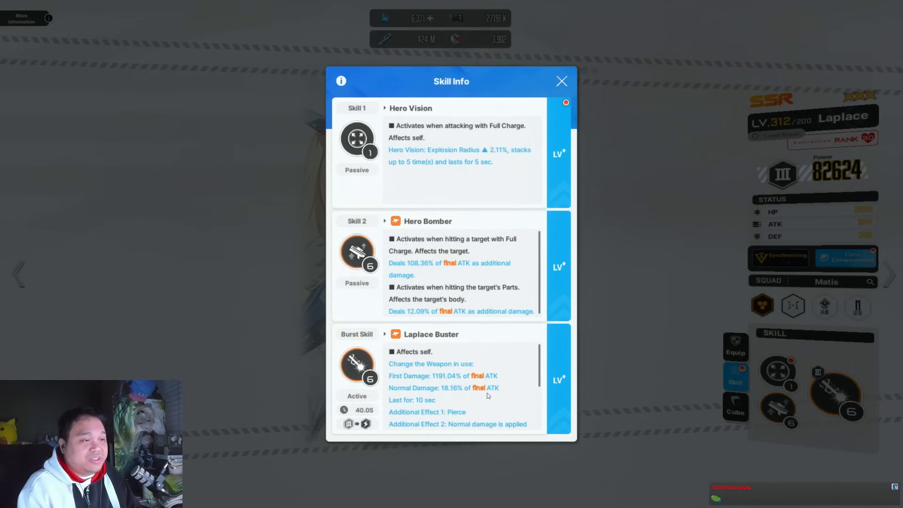
click(561, 81)
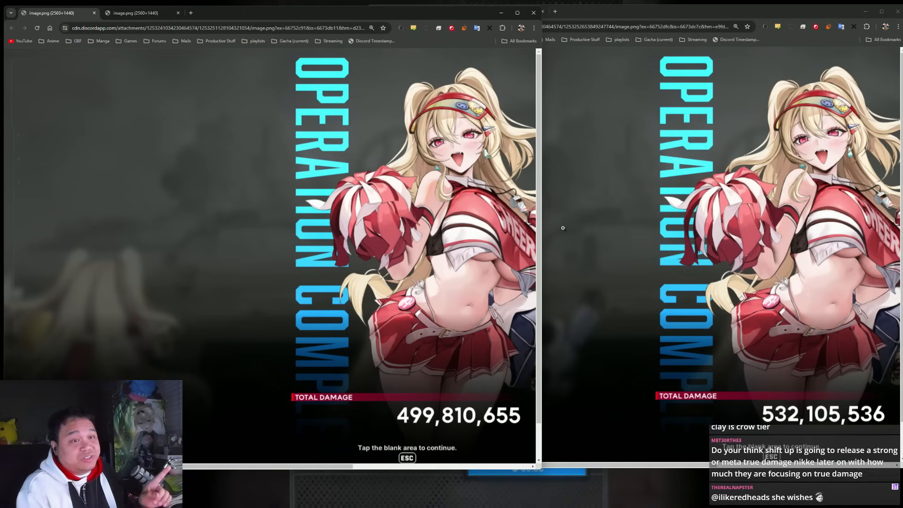
mouse_move(616, 49)
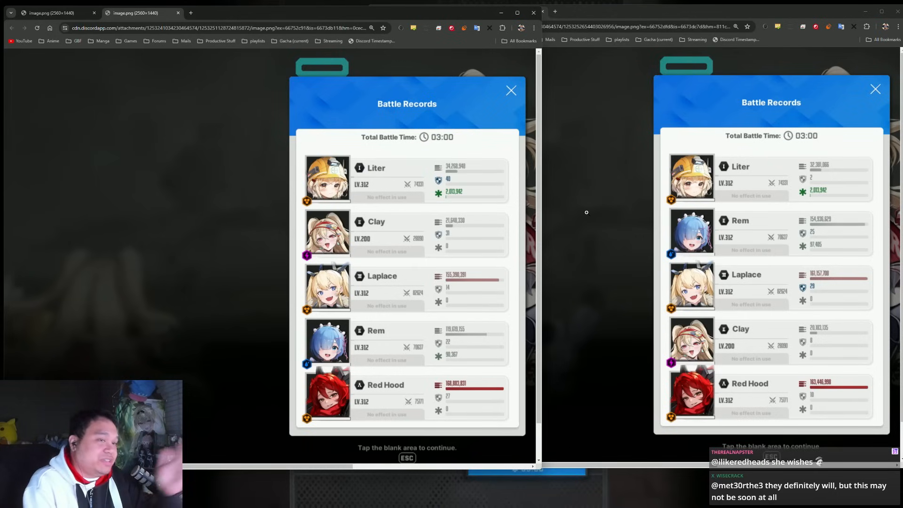
mouse_move(798, 263)
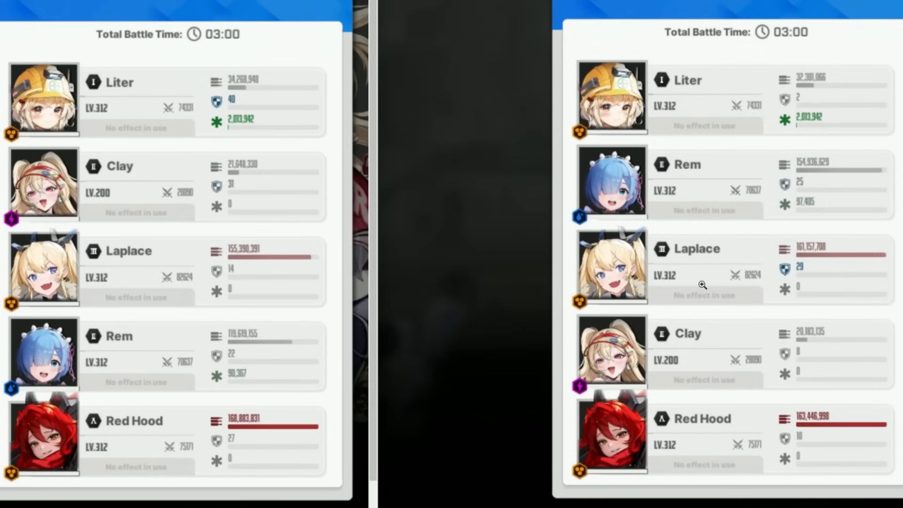
mouse_move(128, 206)
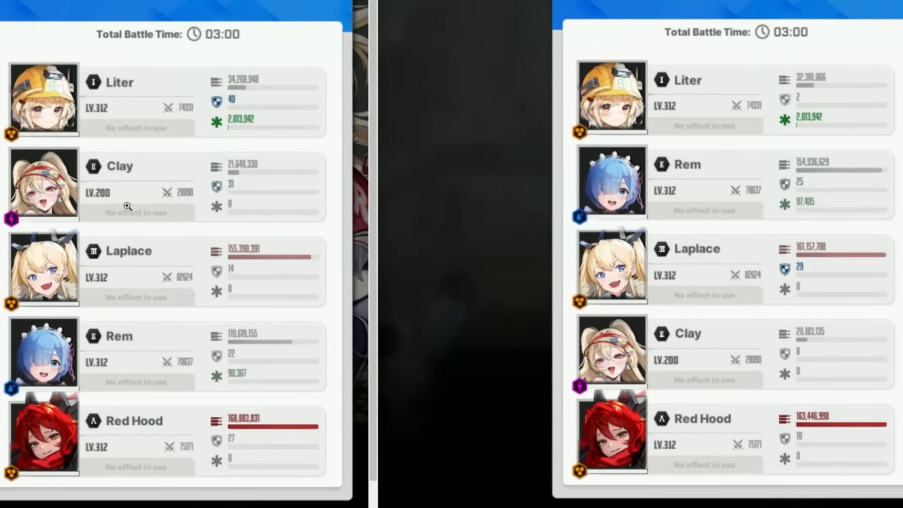
mouse_move(185, 196)
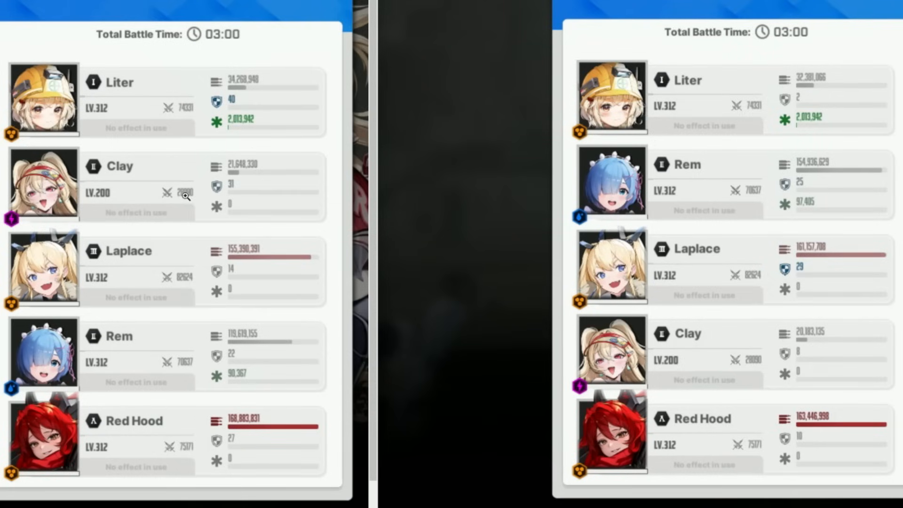
mouse_move(255, 215)
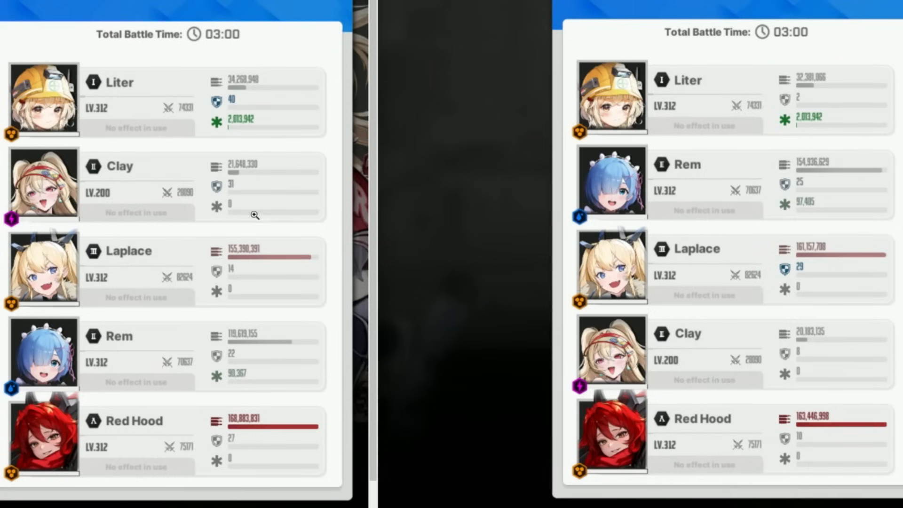
mouse_move(82, 162)
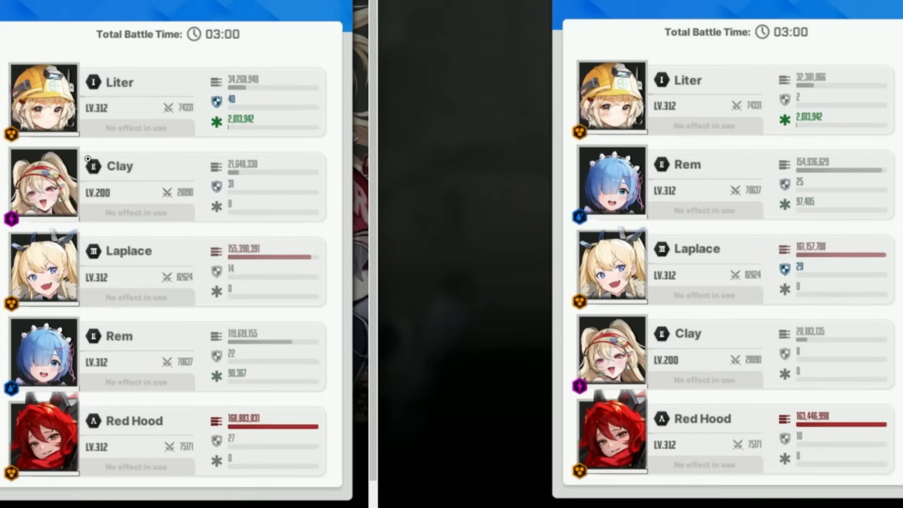
mouse_move(471, 180)
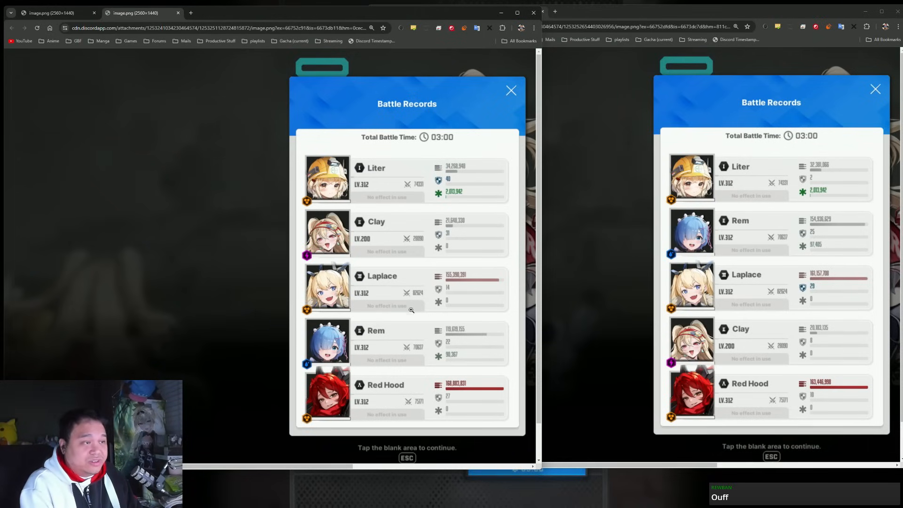
mouse_move(654, 406)
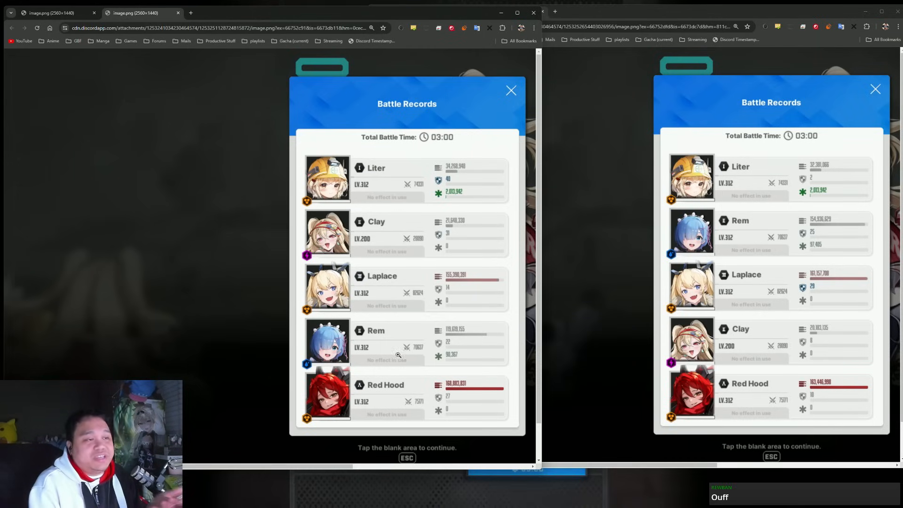
mouse_move(461, 342)
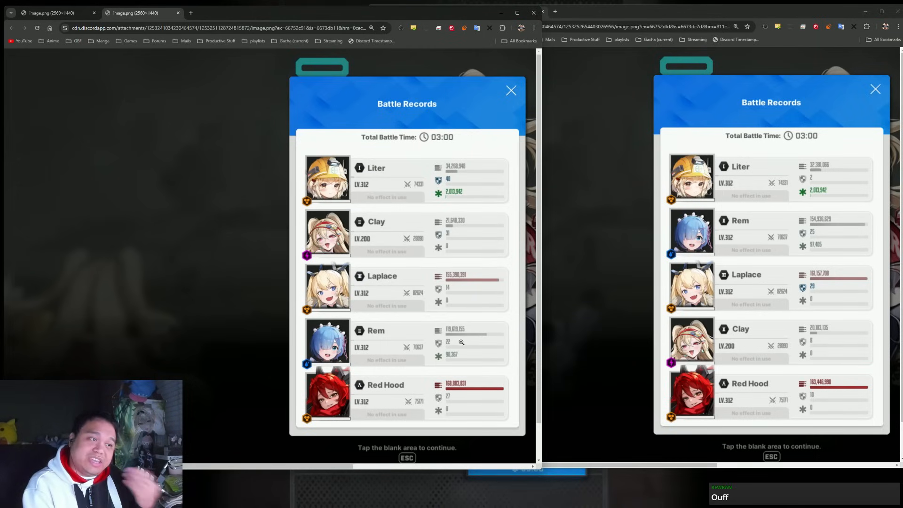
mouse_move(416, 298)
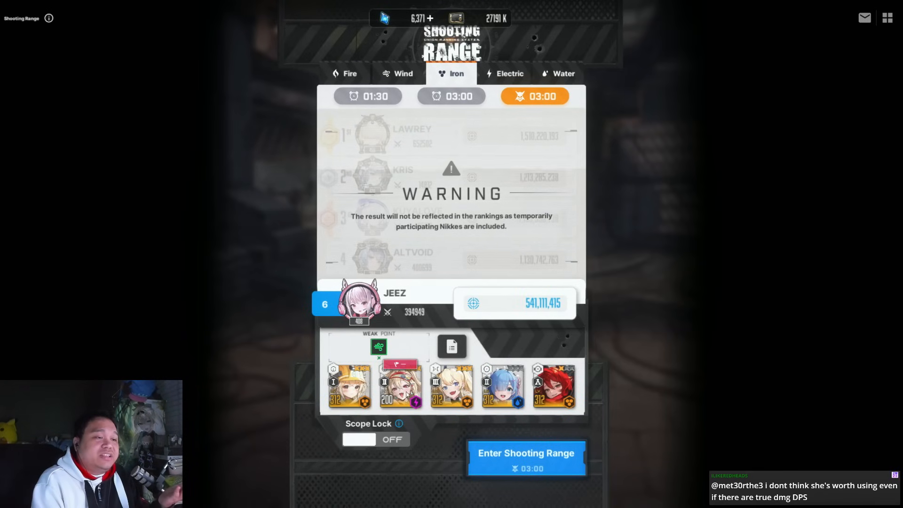
Step: Bring up Clay's Skill Info showing DON'T MISS!, WAKE UP! and GO! GO! VICTORY!
click(398, 385)
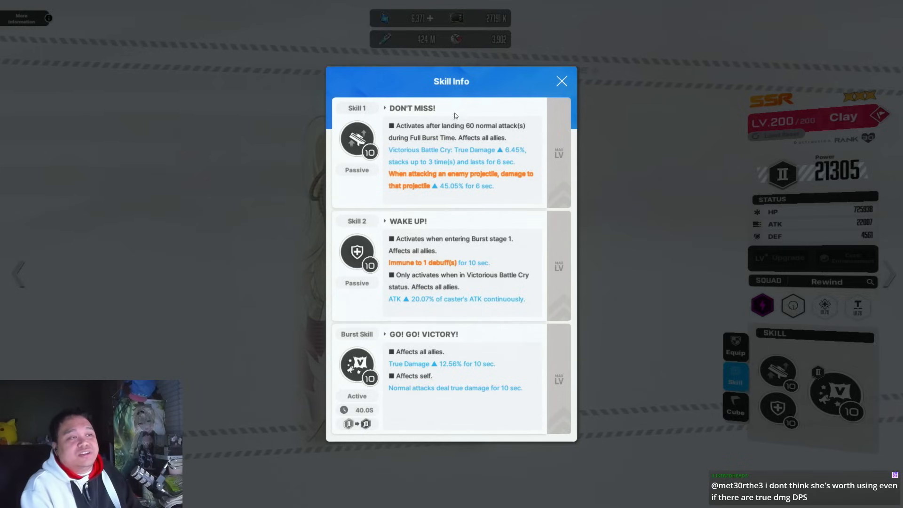
mouse_move(424, 161)
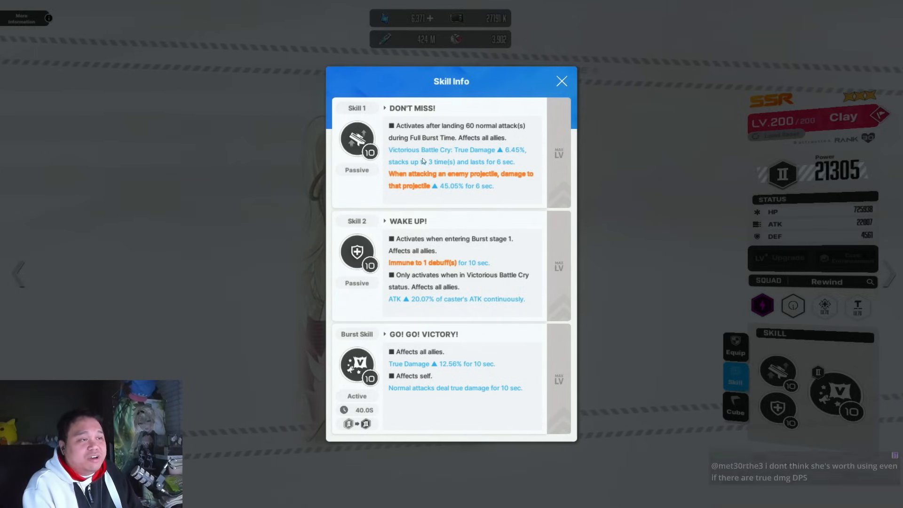
mouse_move(435, 163)
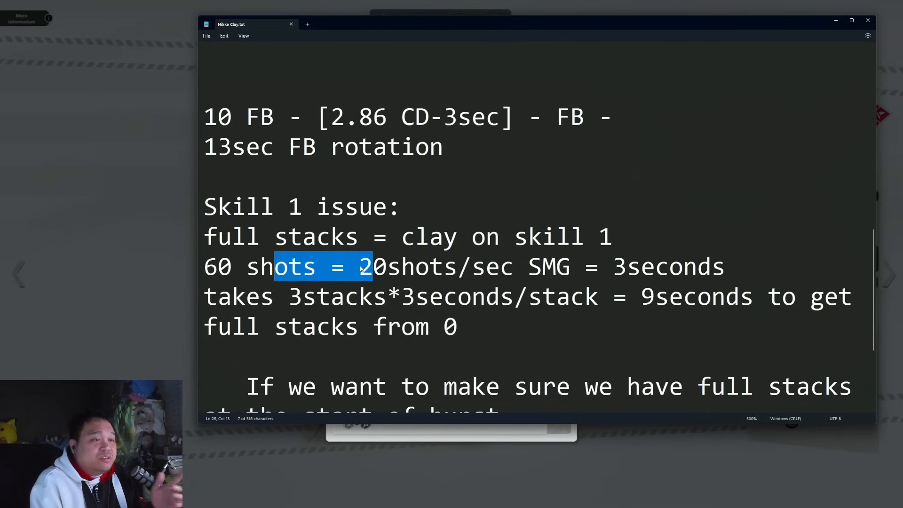
double_click(674, 267)
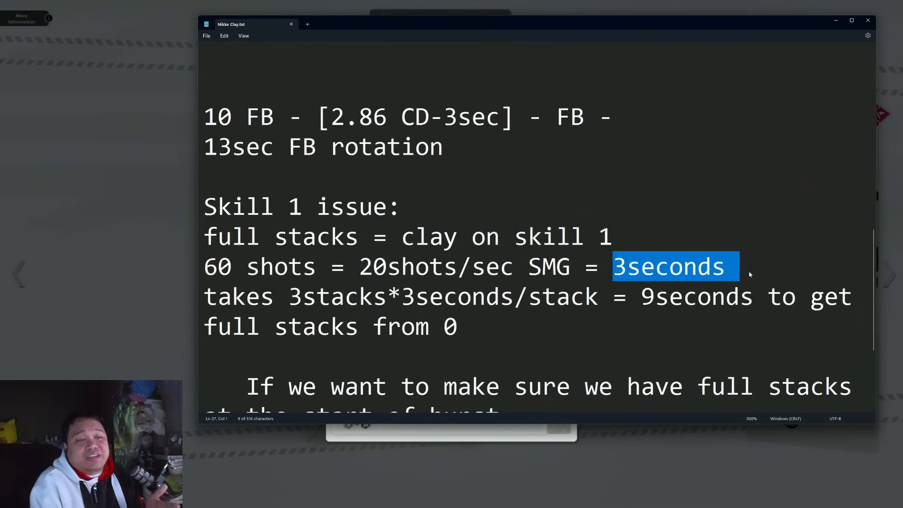
click(616, 267)
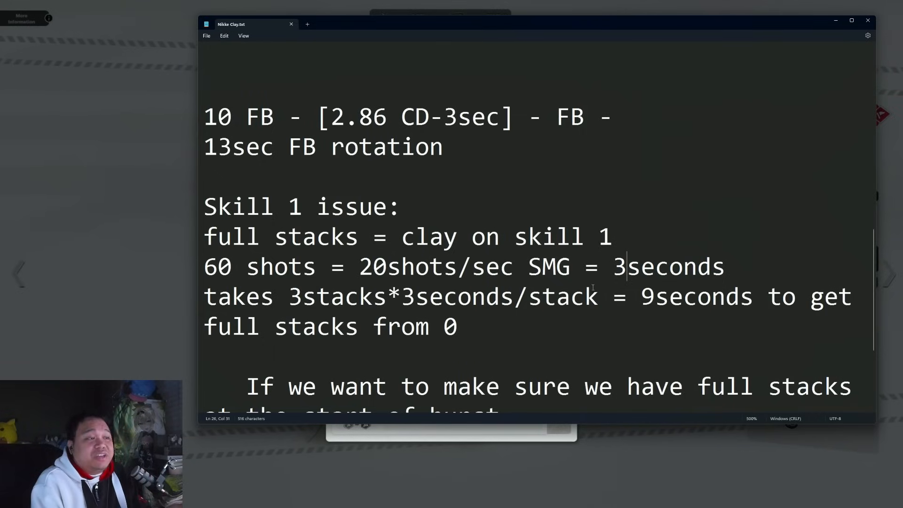
double_click(696, 297)
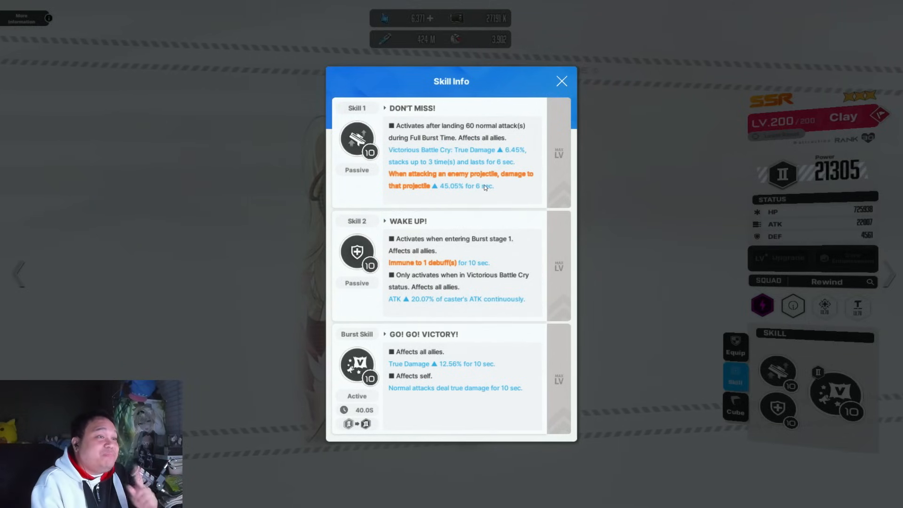
mouse_move(491, 167)
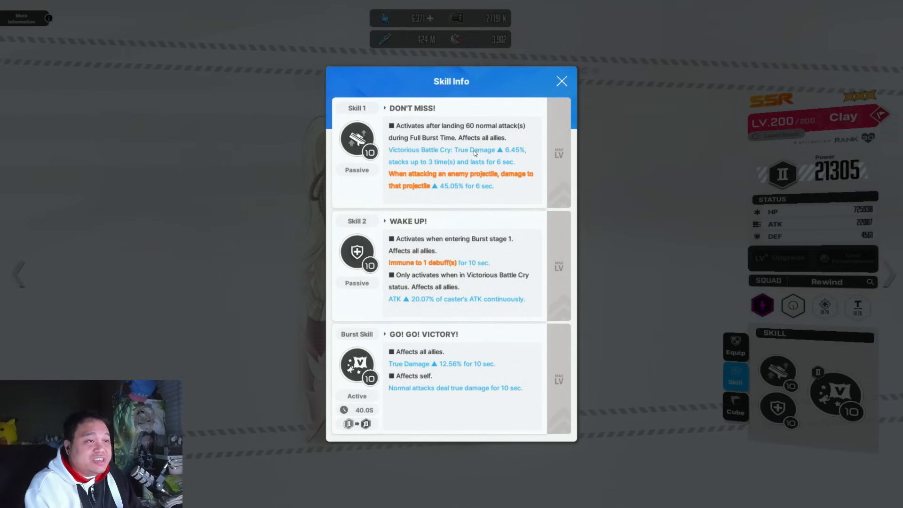
mouse_move(500, 154)
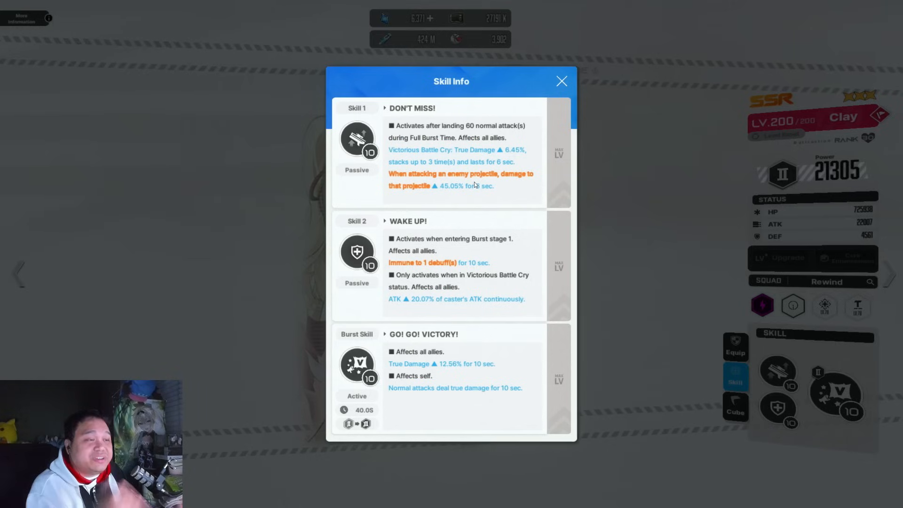
mouse_move(460, 305)
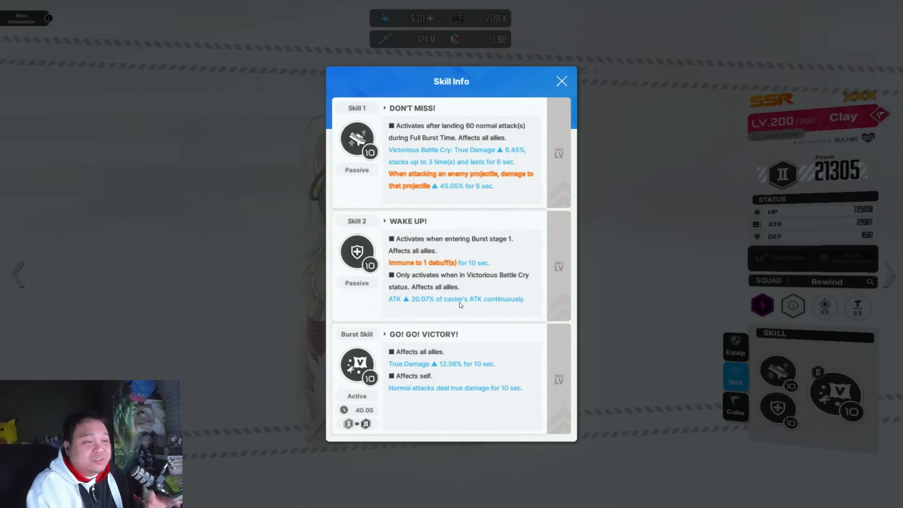
mouse_move(455, 306)
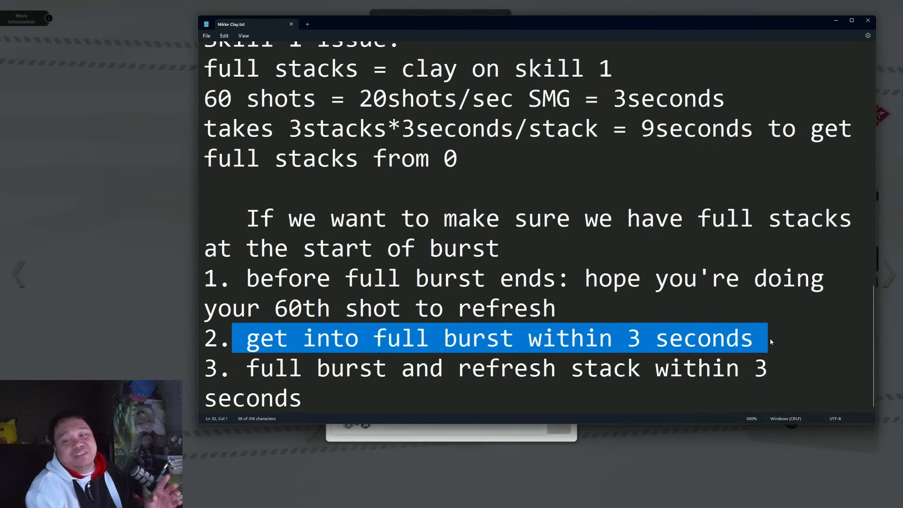
scroll(up, 3)
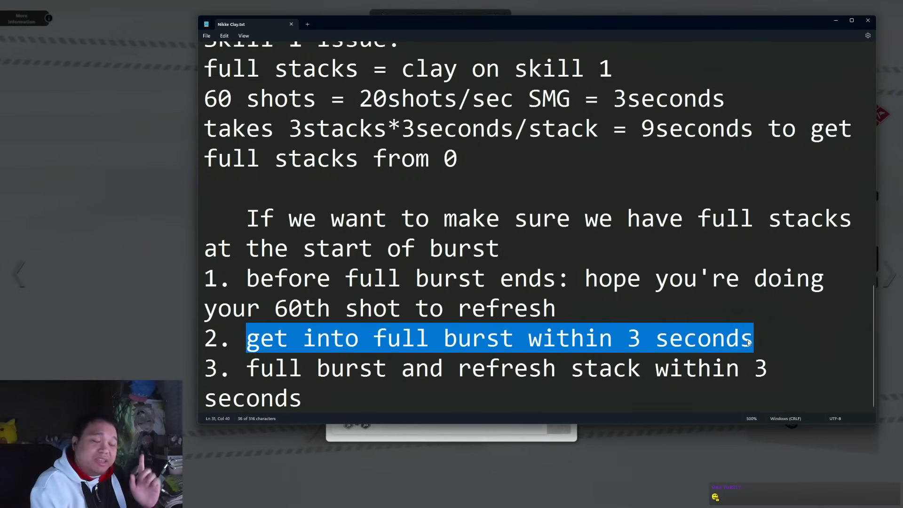
click(790, 339)
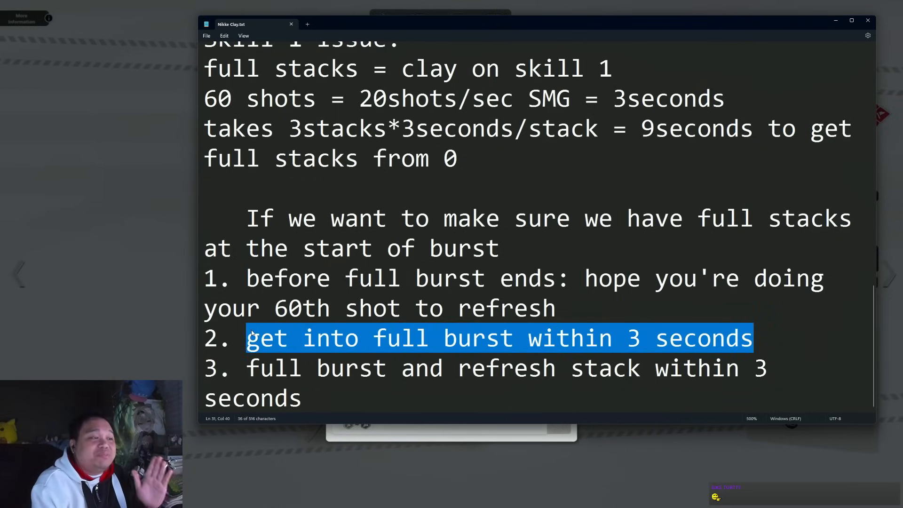
click(249, 339)
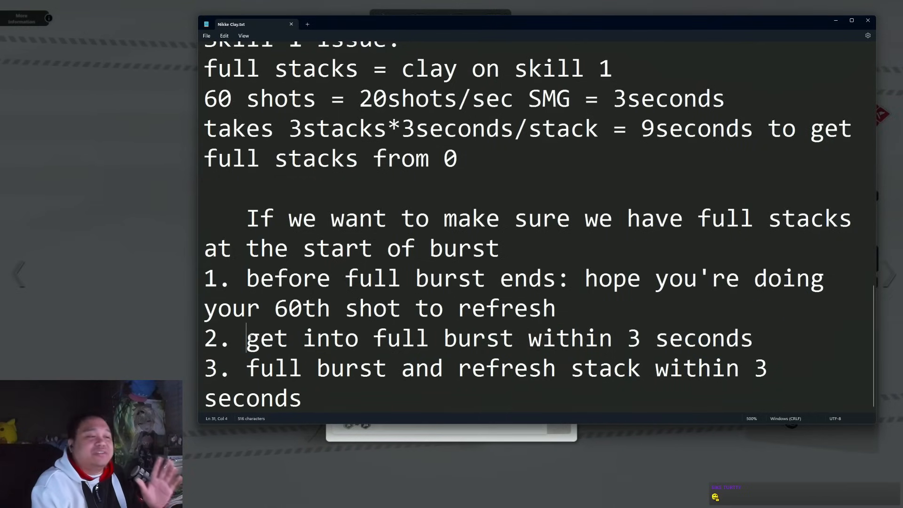
click(233, 338)
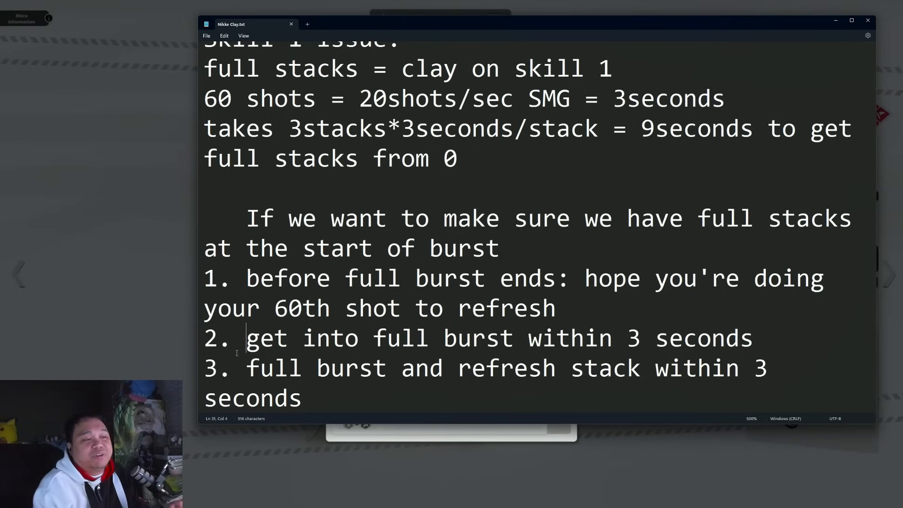
scroll(up, 3)
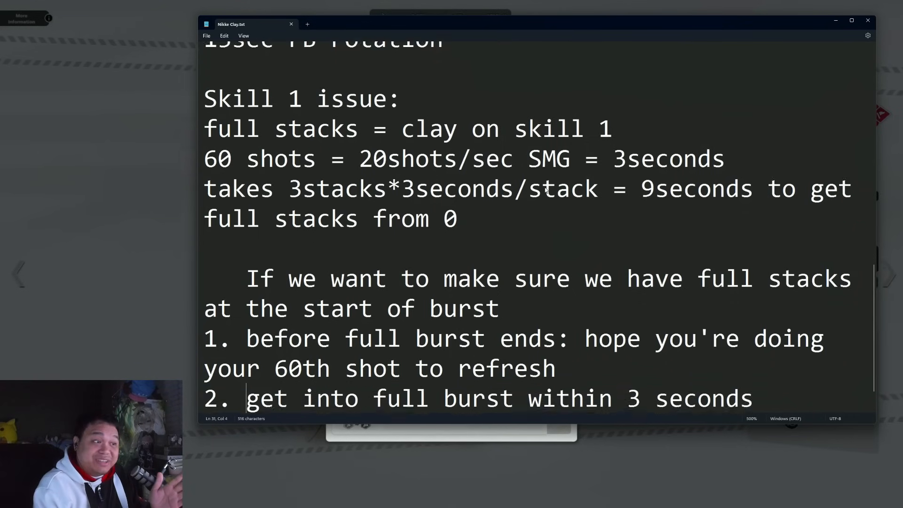
scroll(down, 3)
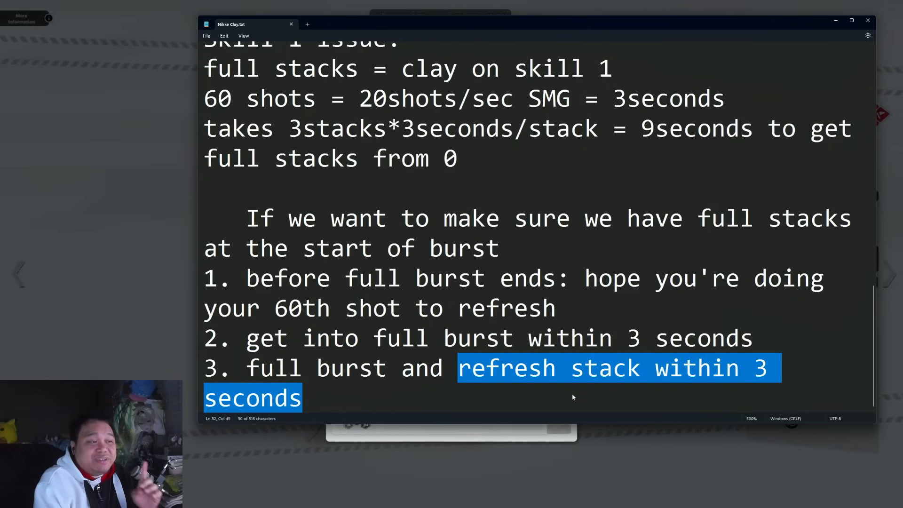
scroll(up, 3)
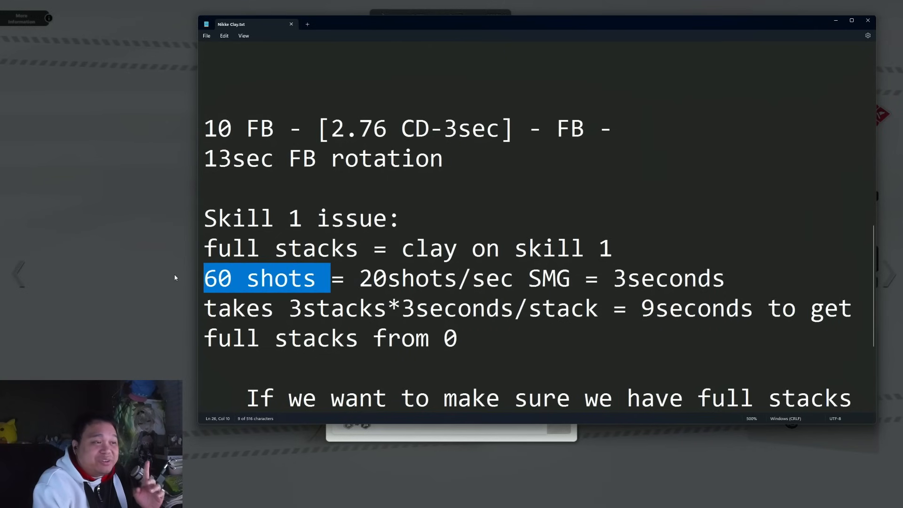
scroll(down, 3)
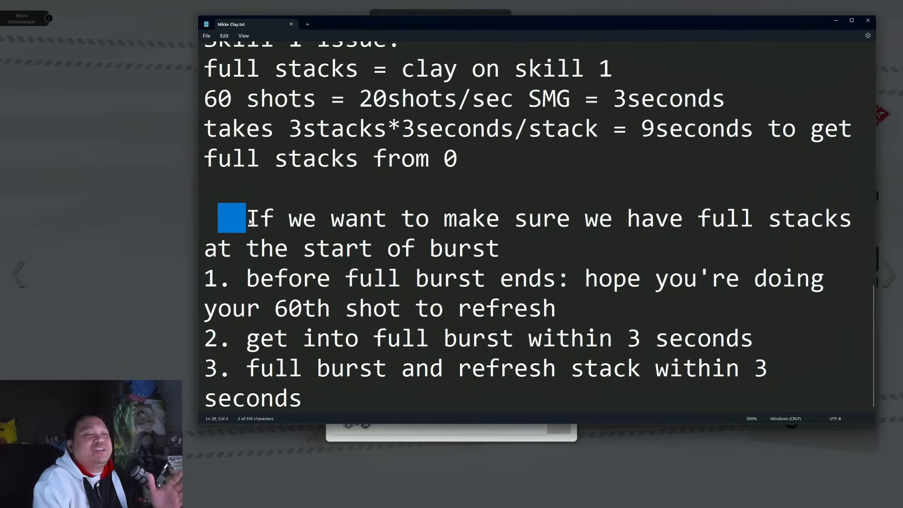
click(248, 219)
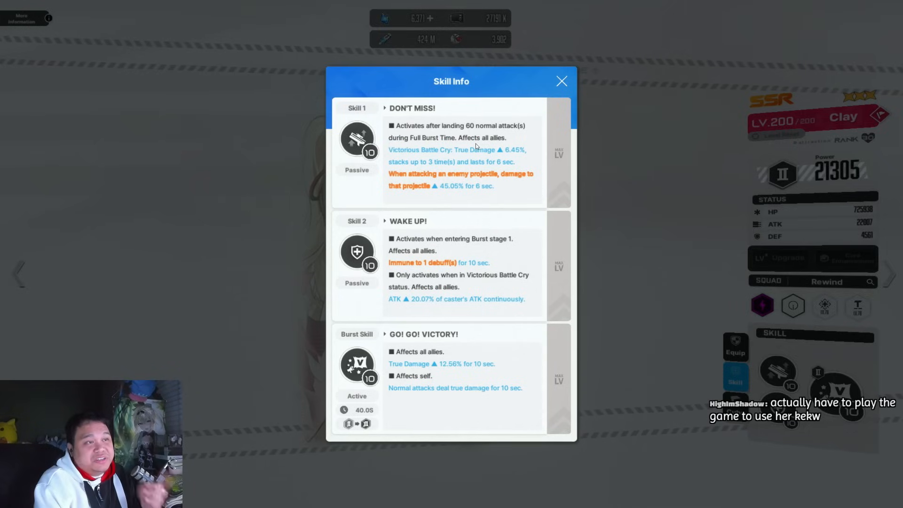
mouse_move(474, 285)
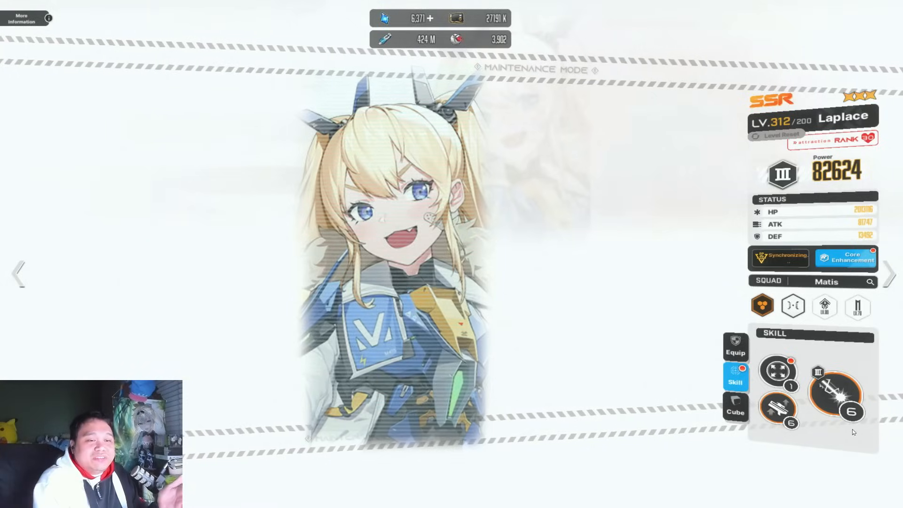
Step: Tap Laplace's Skill panel to show Hero Vision, Hero Bomber and Laplace Buster
click(735, 377)
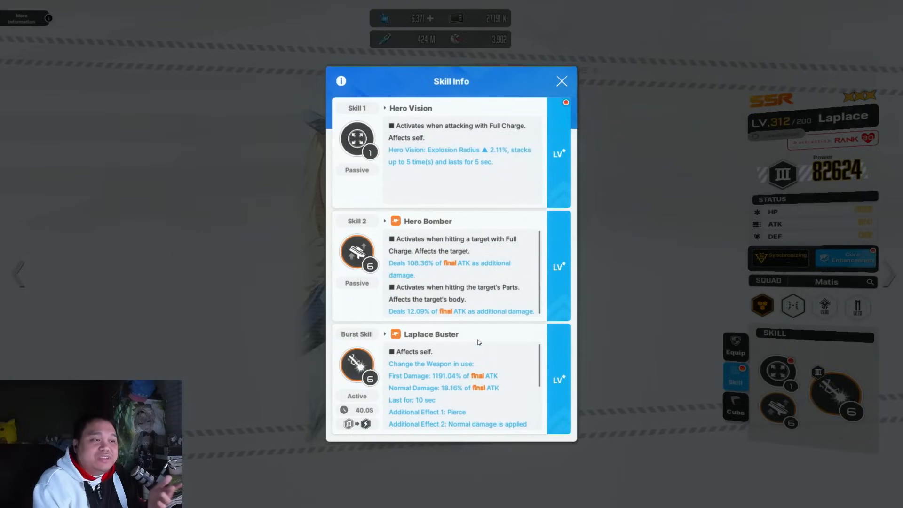
scroll(down, 3)
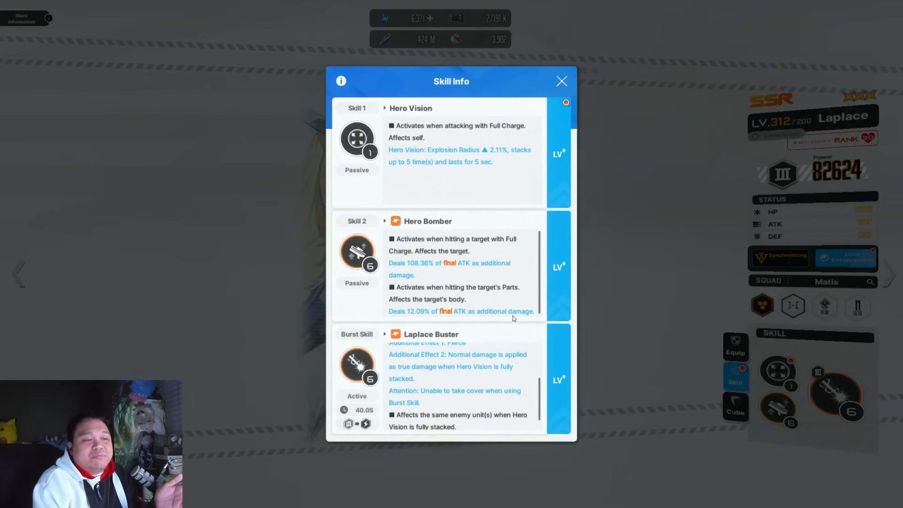
scroll(down, 3)
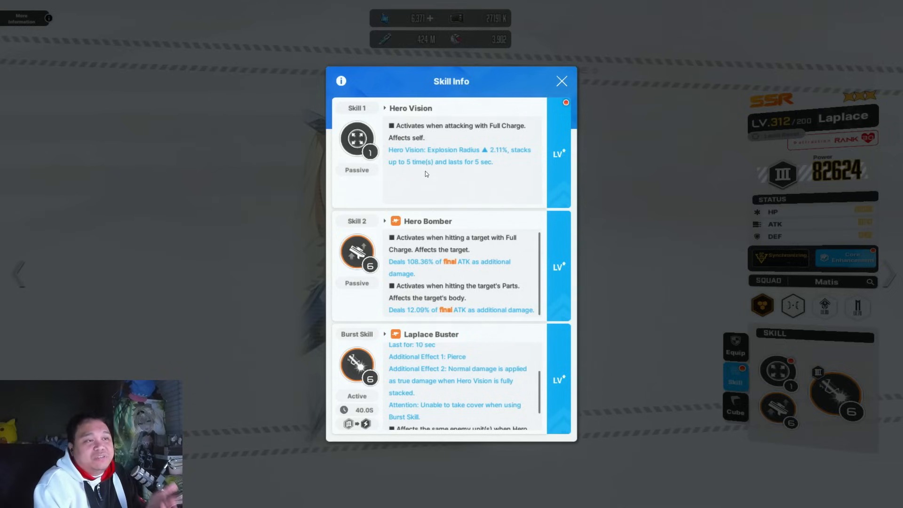
scroll(down, 3)
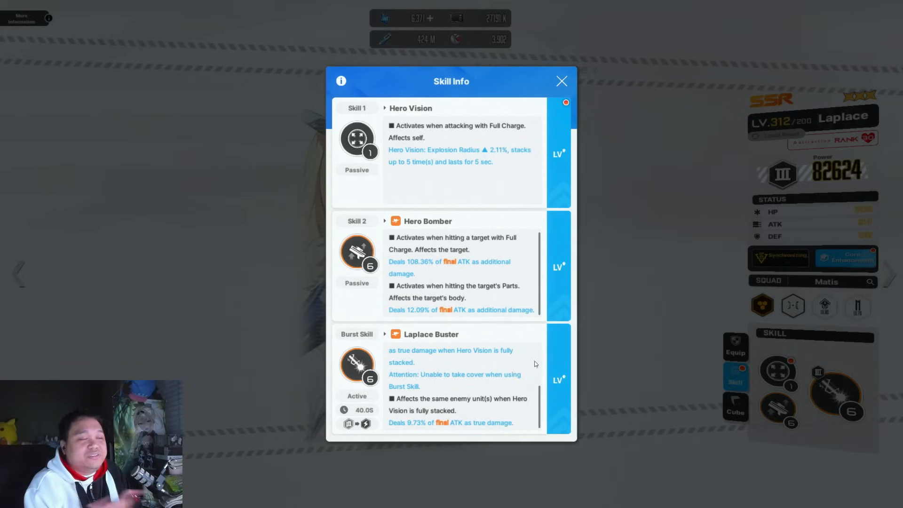
mouse_move(510, 156)
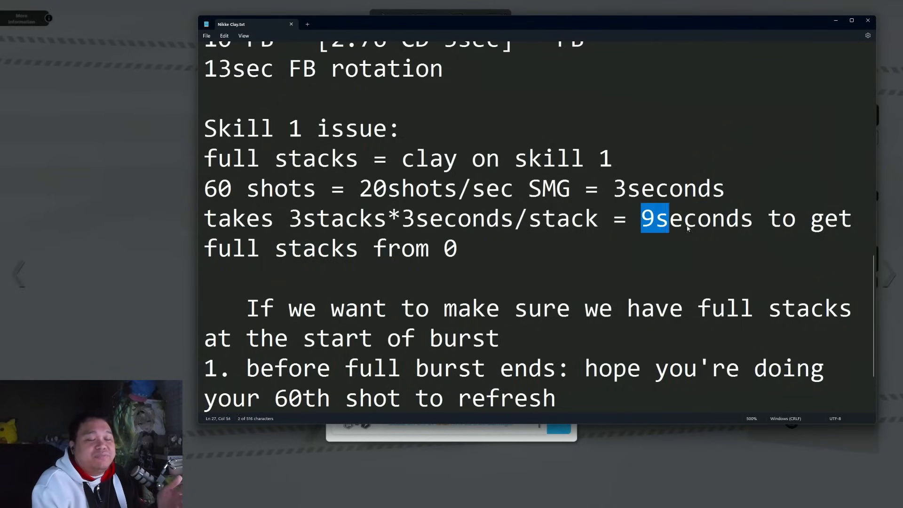
Step: Deselect the Clay stacking notes in Notepad and switch to the game's Nikkepedia
click(458, 248)
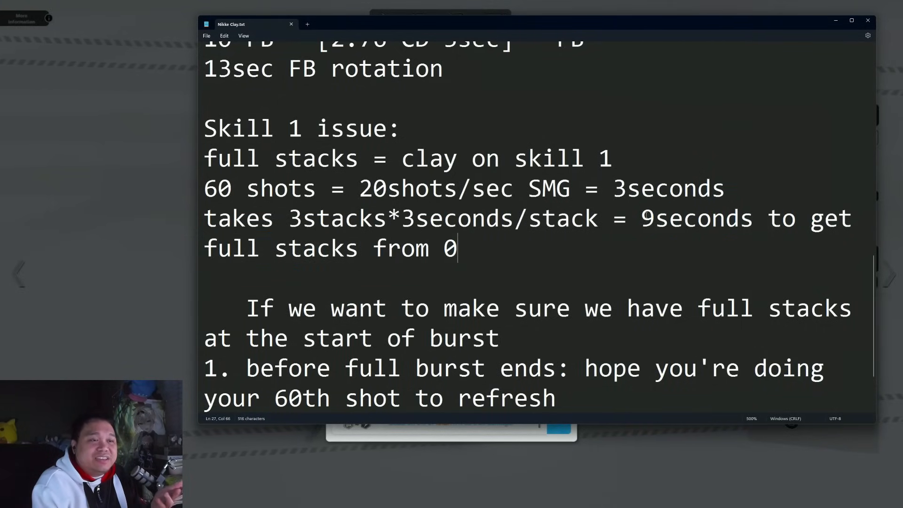
double_click(696, 219)
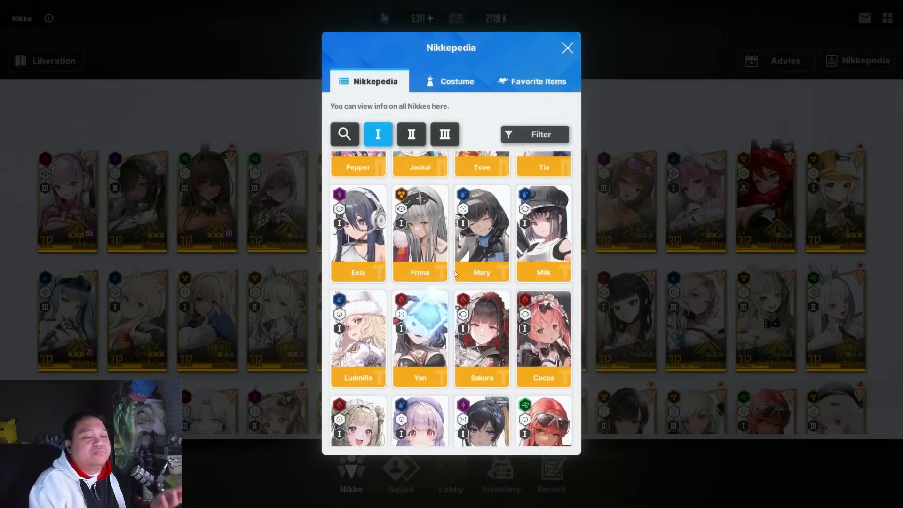
Step: Scroll the Nikkepedia and open Clay's entry with skills synced to Lv.10
scroll(down, 3)
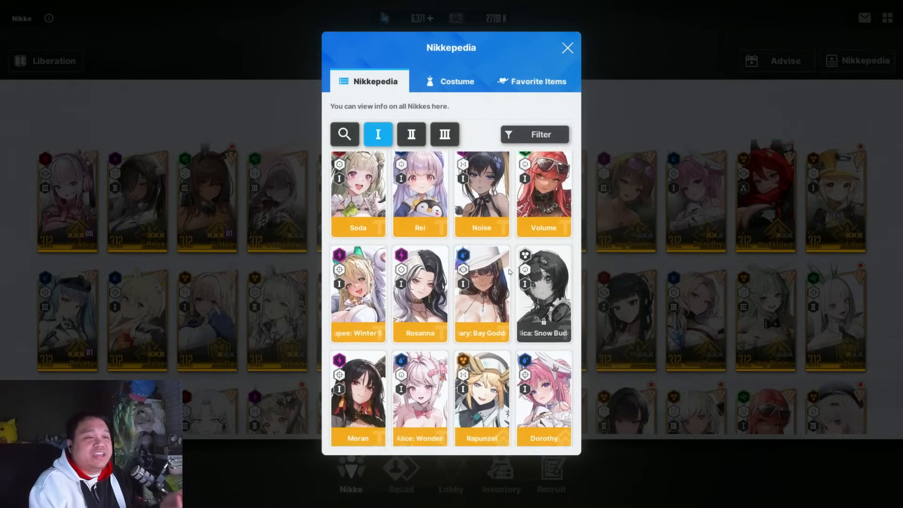
click(543, 293)
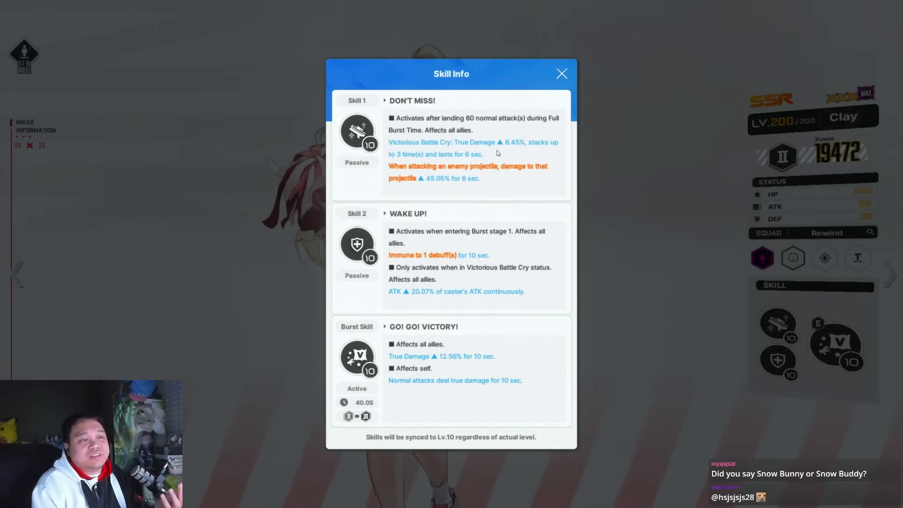
mouse_move(426, 303)
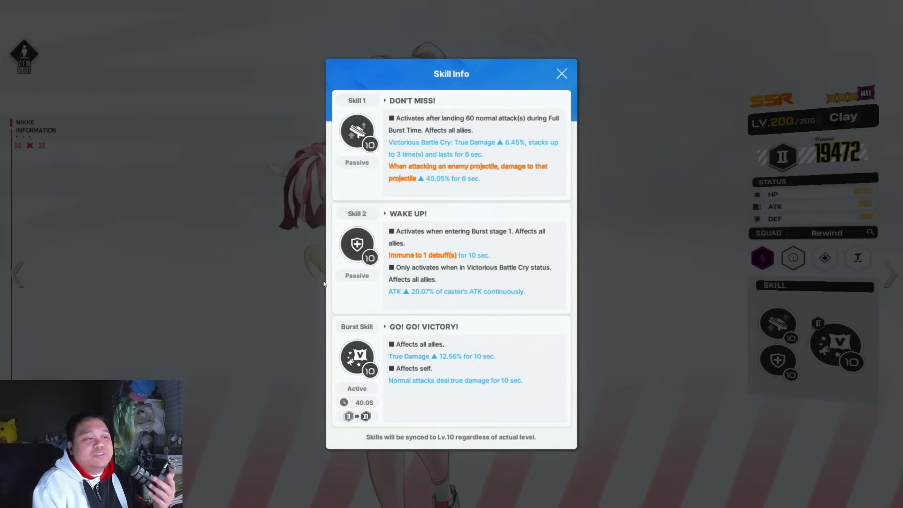
Step: Close Clay's Skill Info and return to the power-sorted Nikke roster
click(561, 74)
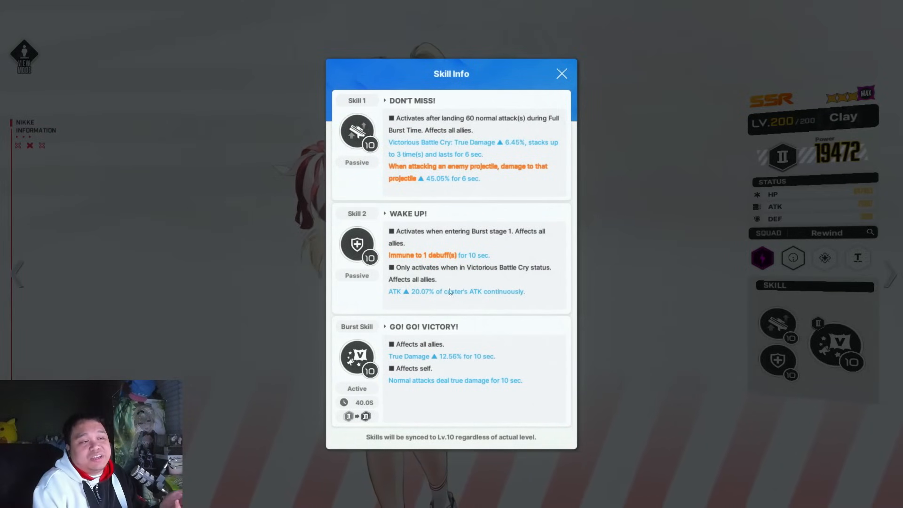
mouse_move(488, 279)
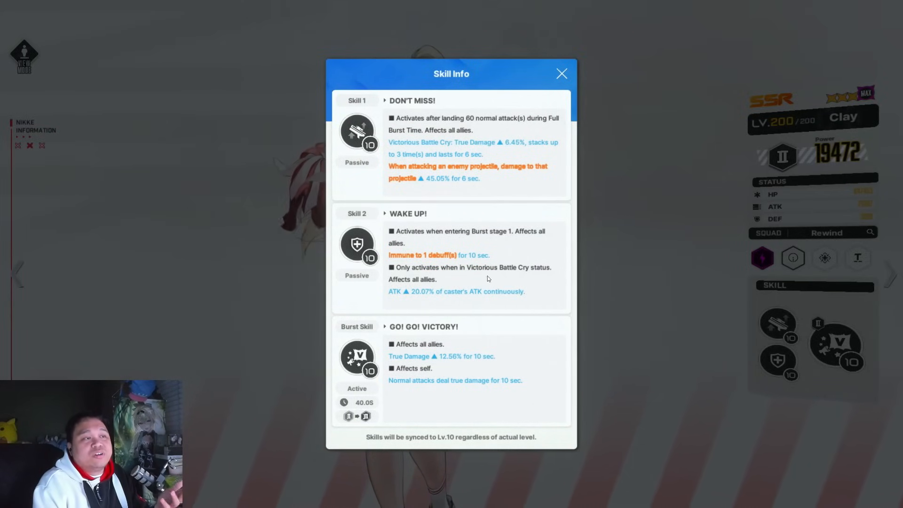
mouse_move(484, 142)
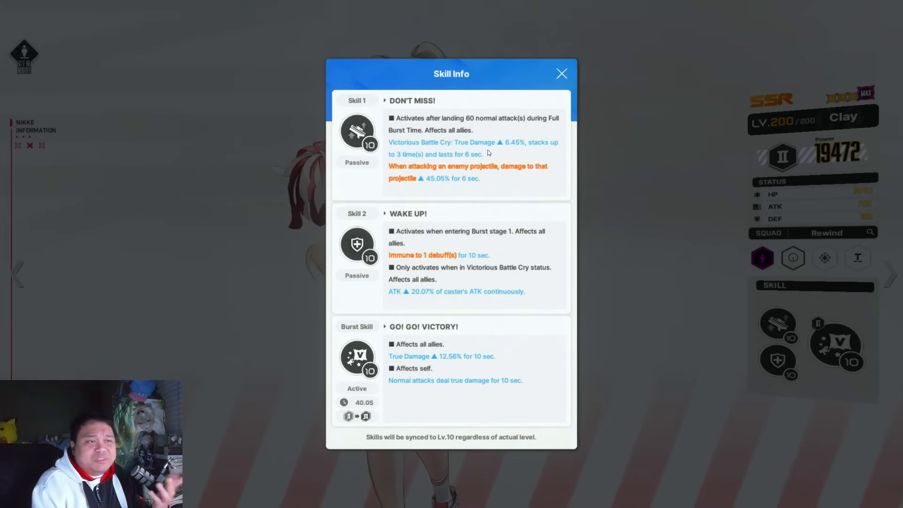
mouse_move(491, 139)
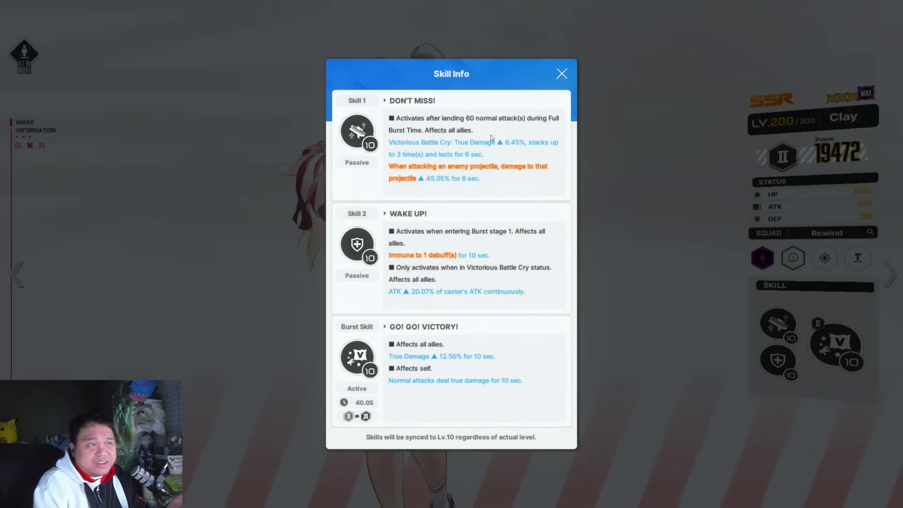
mouse_move(498, 154)
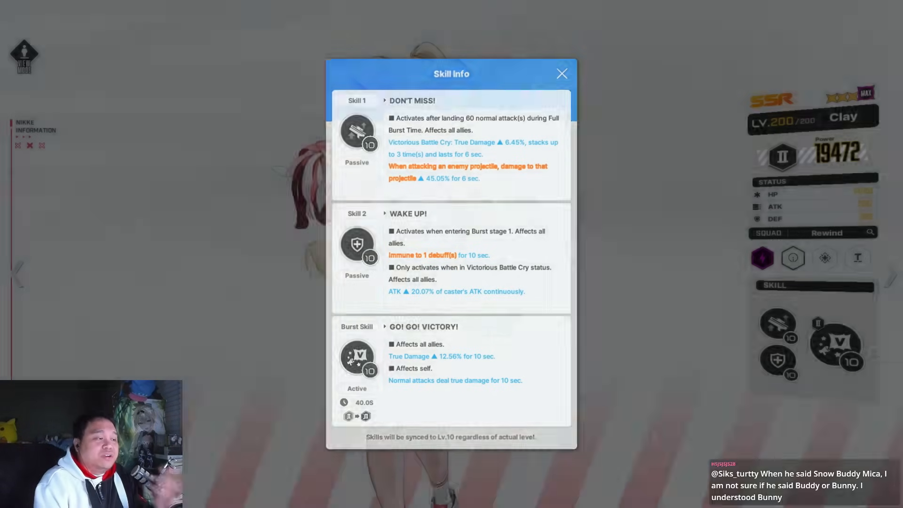
click(562, 74)
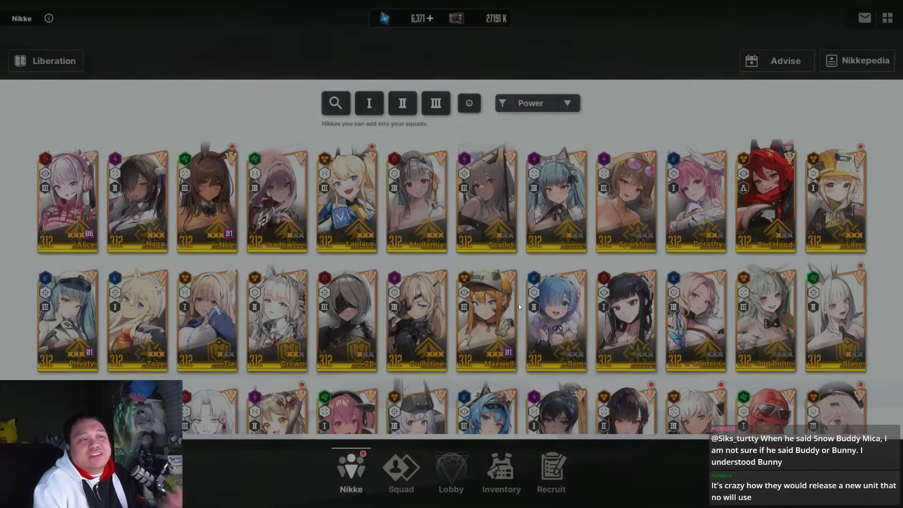
Step: View Clay's pick-up Recruit banner, pass through the Nikke roster, then go to the Lobby
click(550, 473)
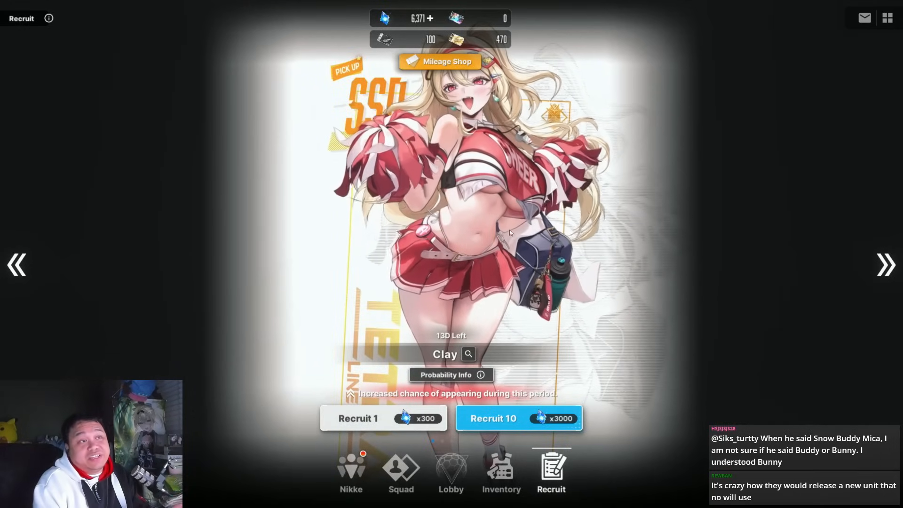
click(351, 471)
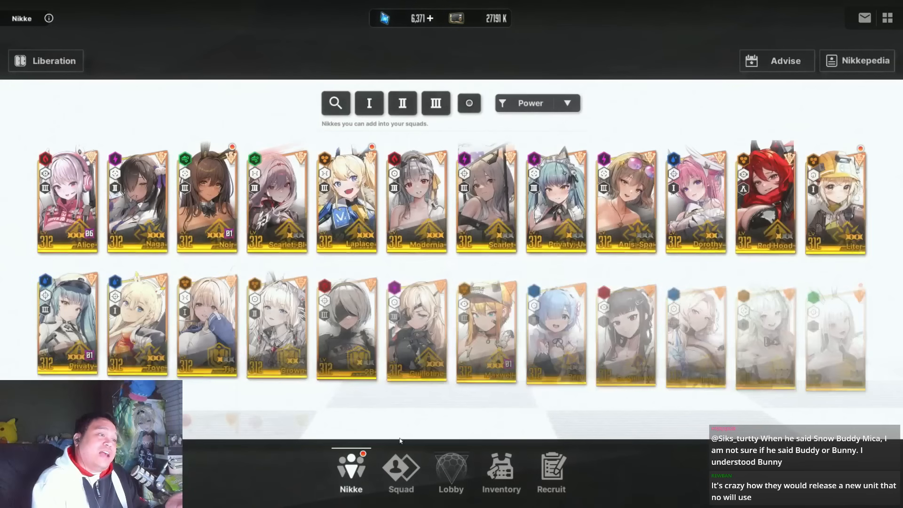
scroll(down, 3)
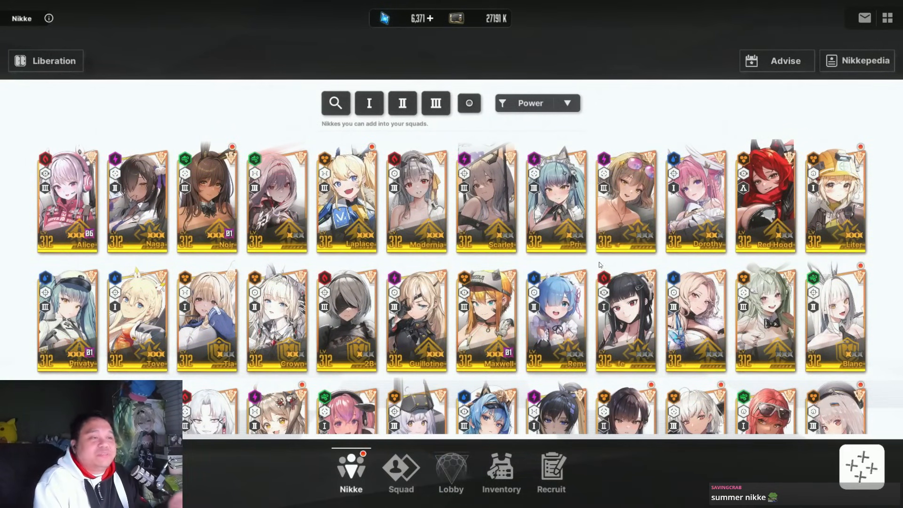
click(452, 473)
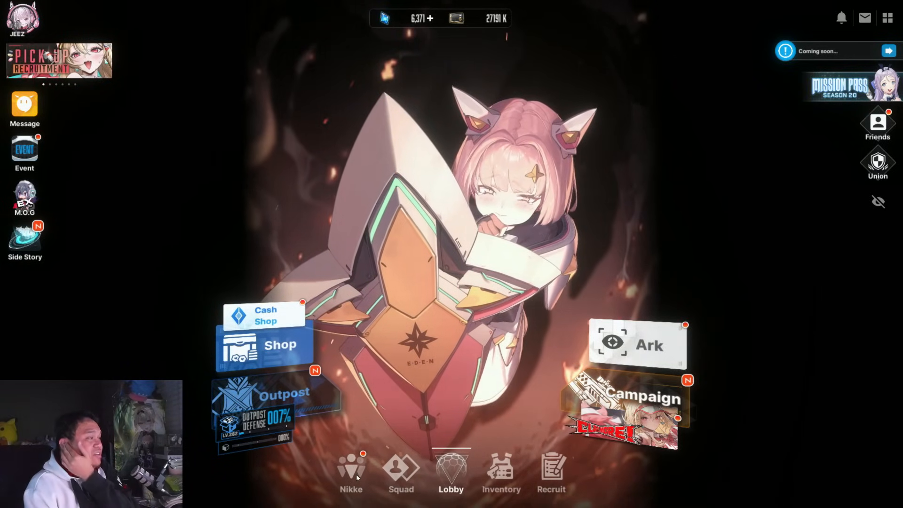
Step: Filter the roster to Burst II, then view Clay's pick-up banner's alternate illustration
click(351, 472)
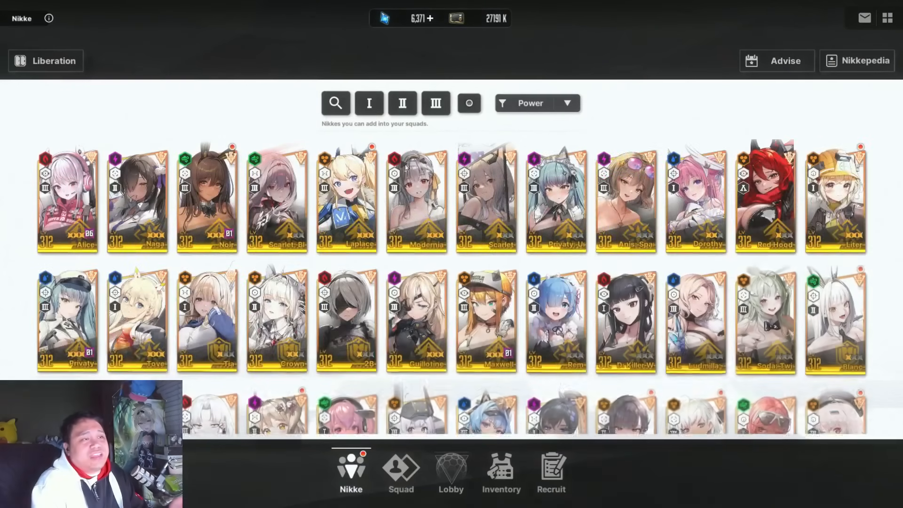
click(401, 103)
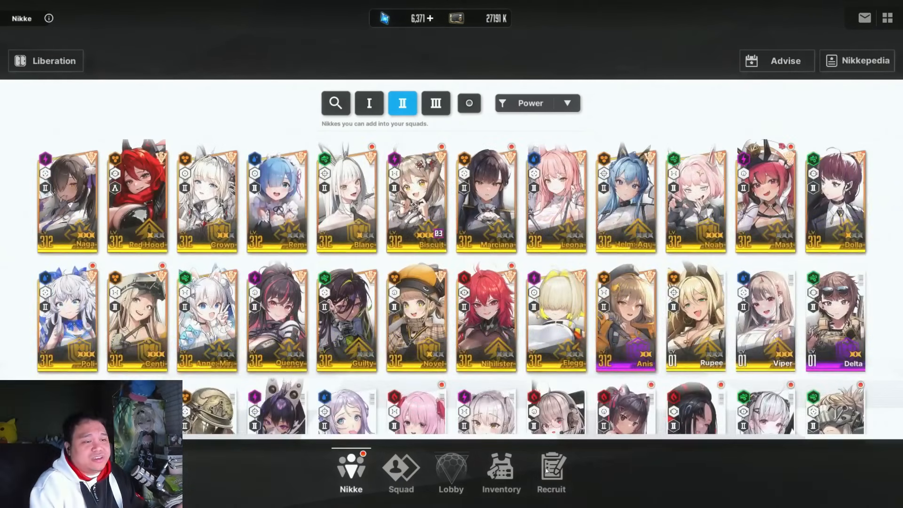
click(551, 469)
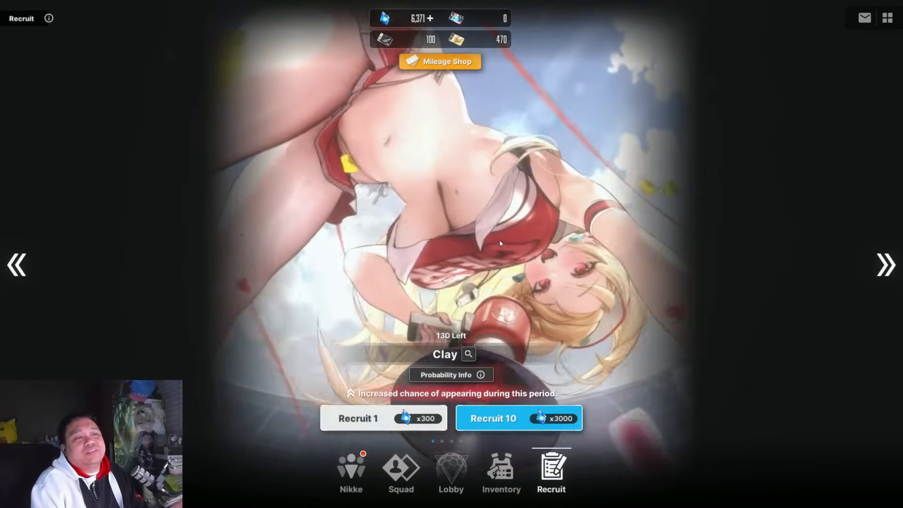
click(518, 418)
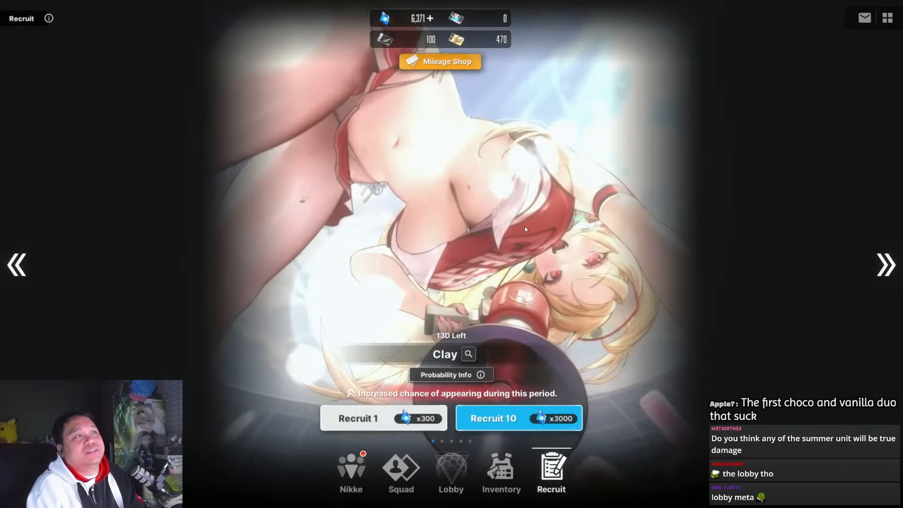
Step: Toggle the Burst II roster filter on, then off to list all Nikkes by power
click(351, 472)
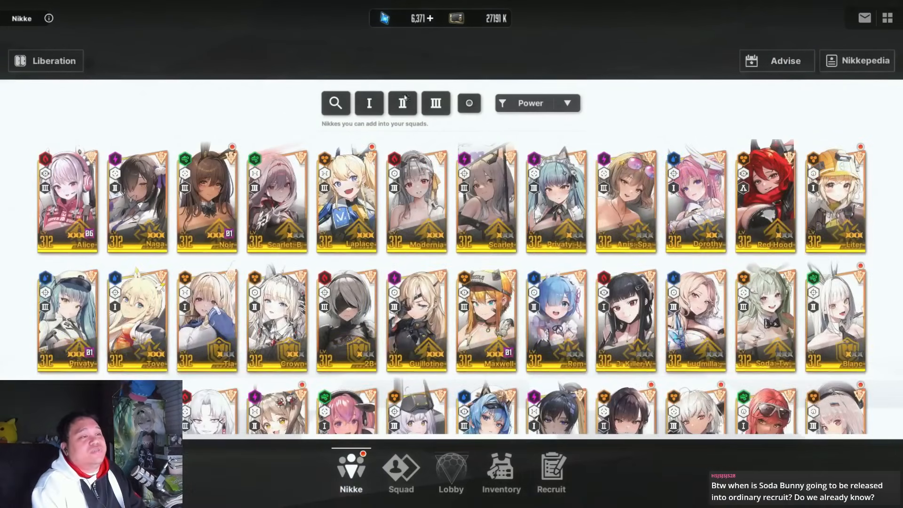
click(402, 103)
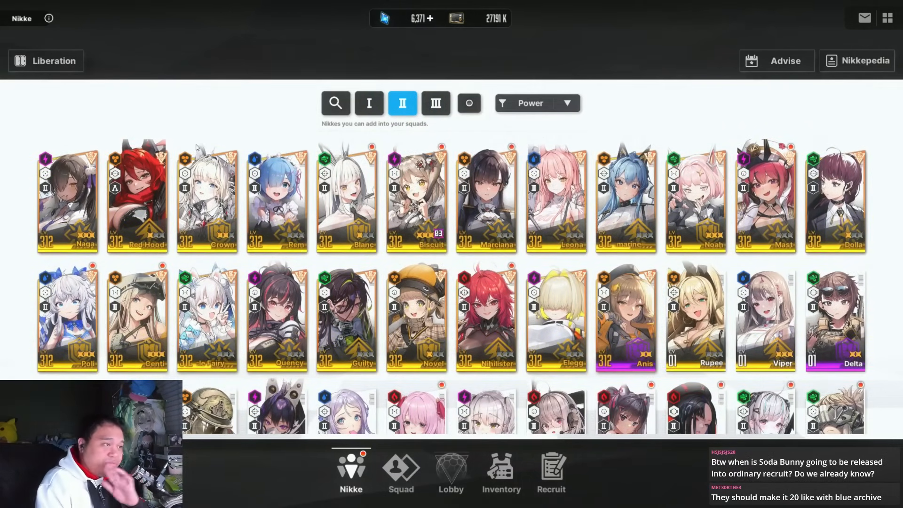
mouse_move(214, 114)
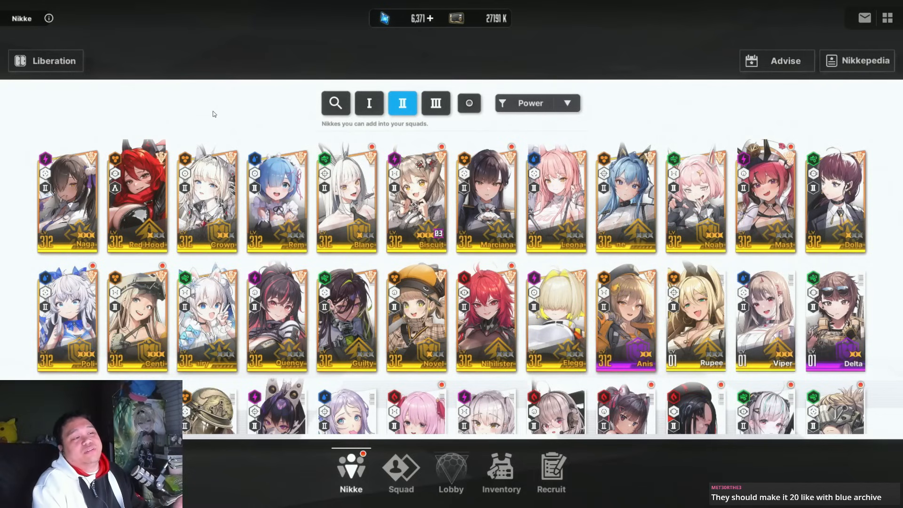
mouse_move(477, 185)
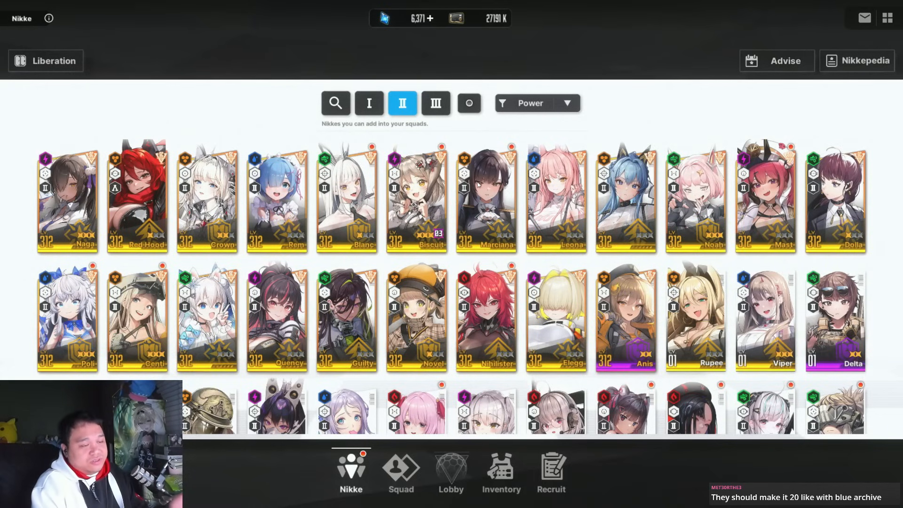
click(436, 102)
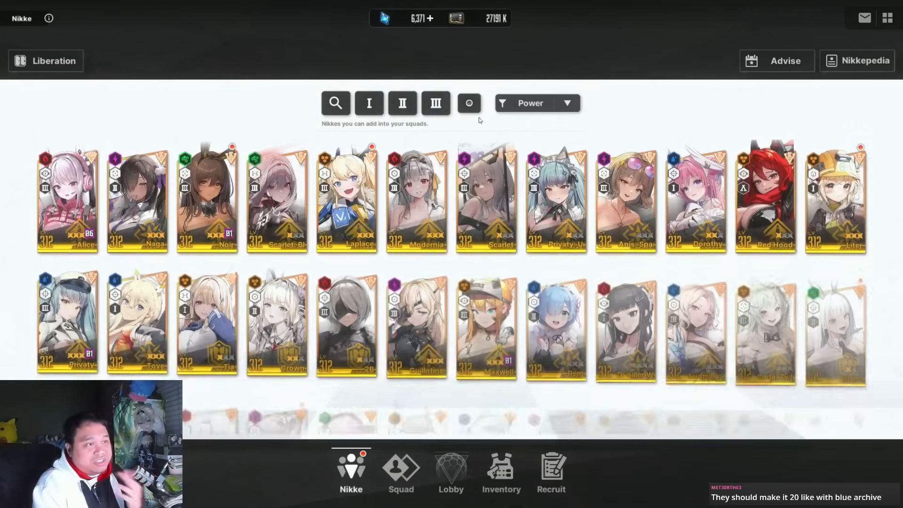
scroll(down, 3)
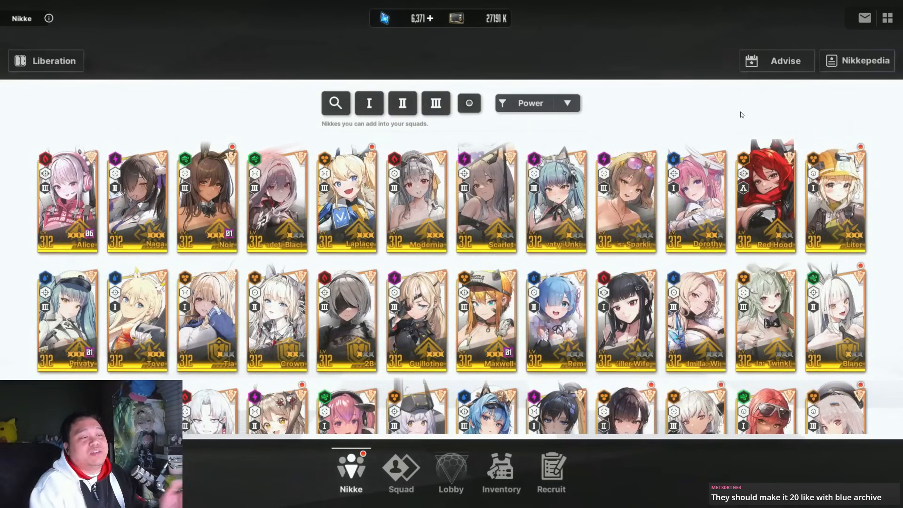